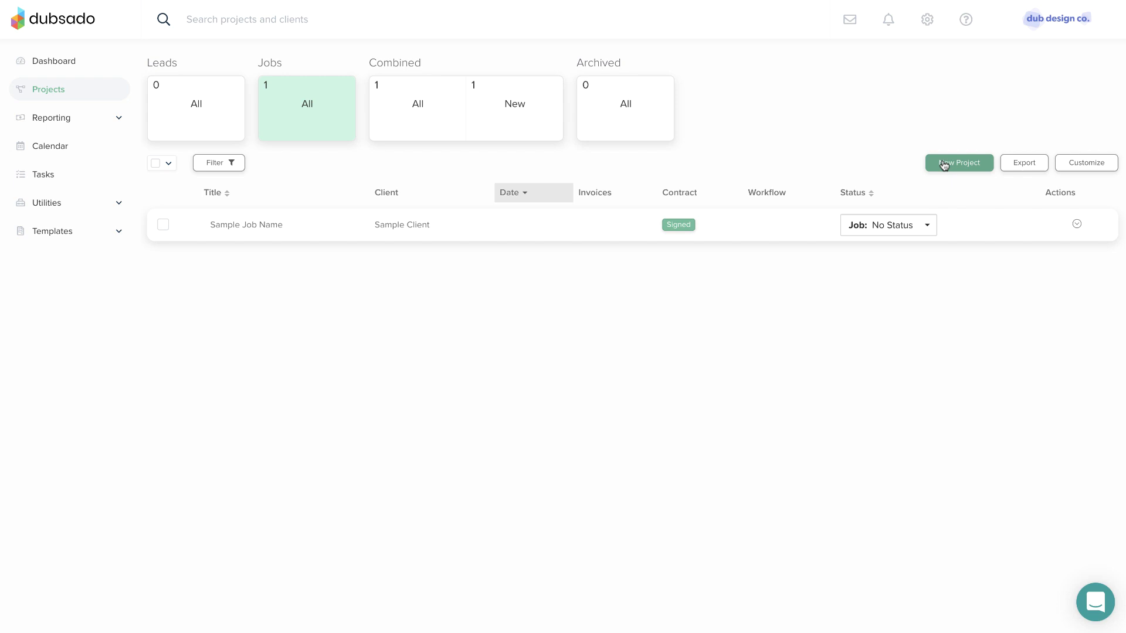
Step: Create a new project titled 'Brand Photography'
{"action": "left_click", "coordinate": [958, 162]}
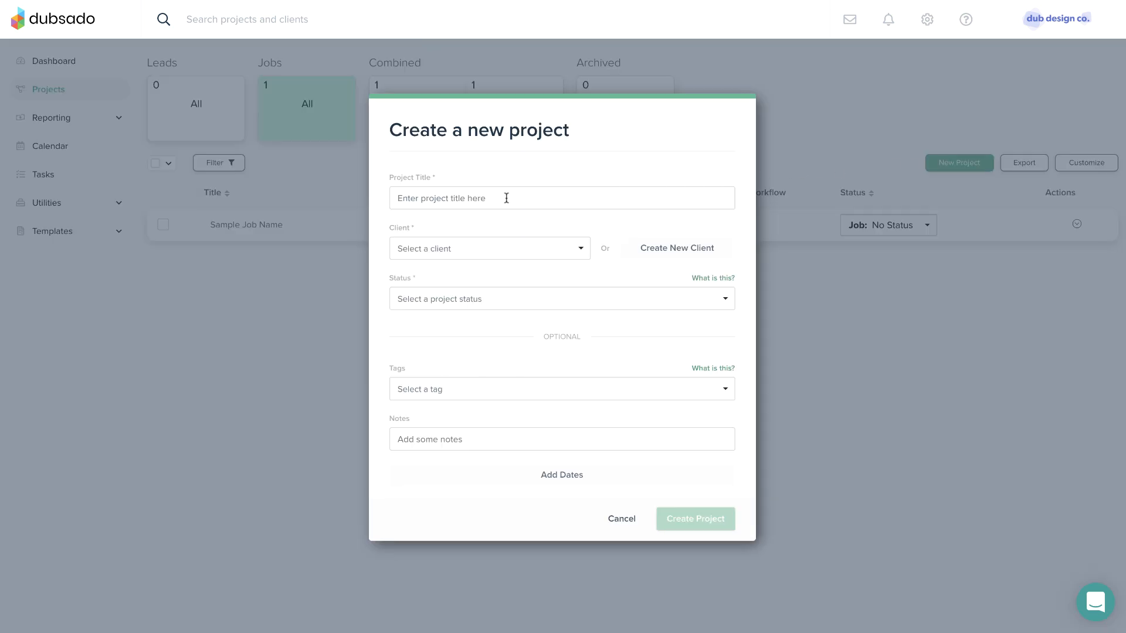
{"action": "mouse_move", "coordinate": [496, 276]}
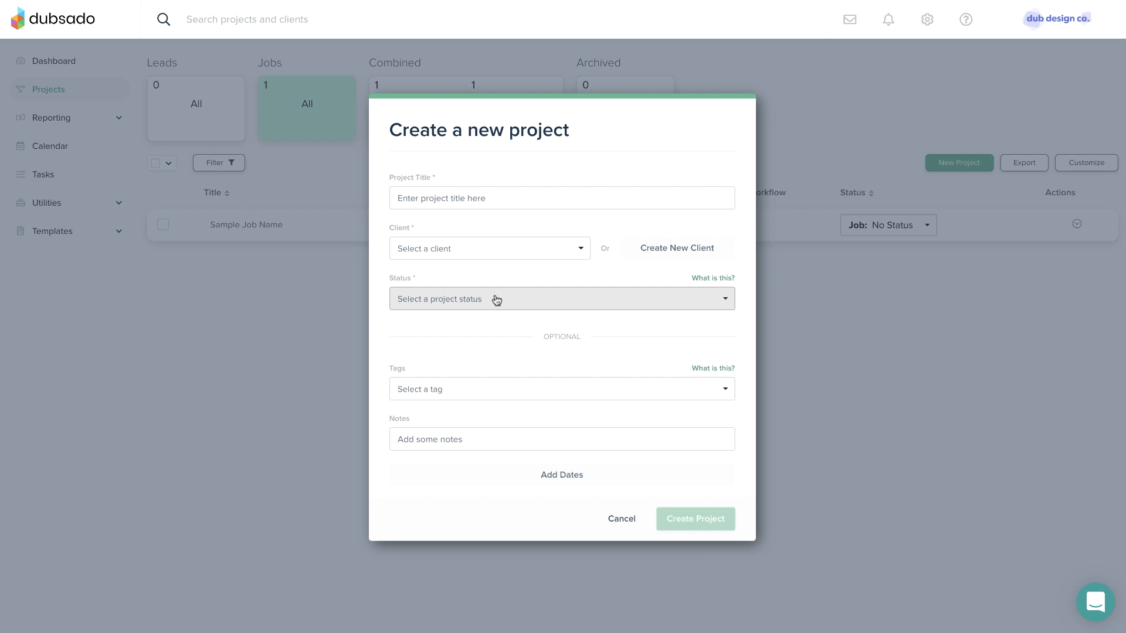
{"action": "left_click", "coordinate": [562, 198]}
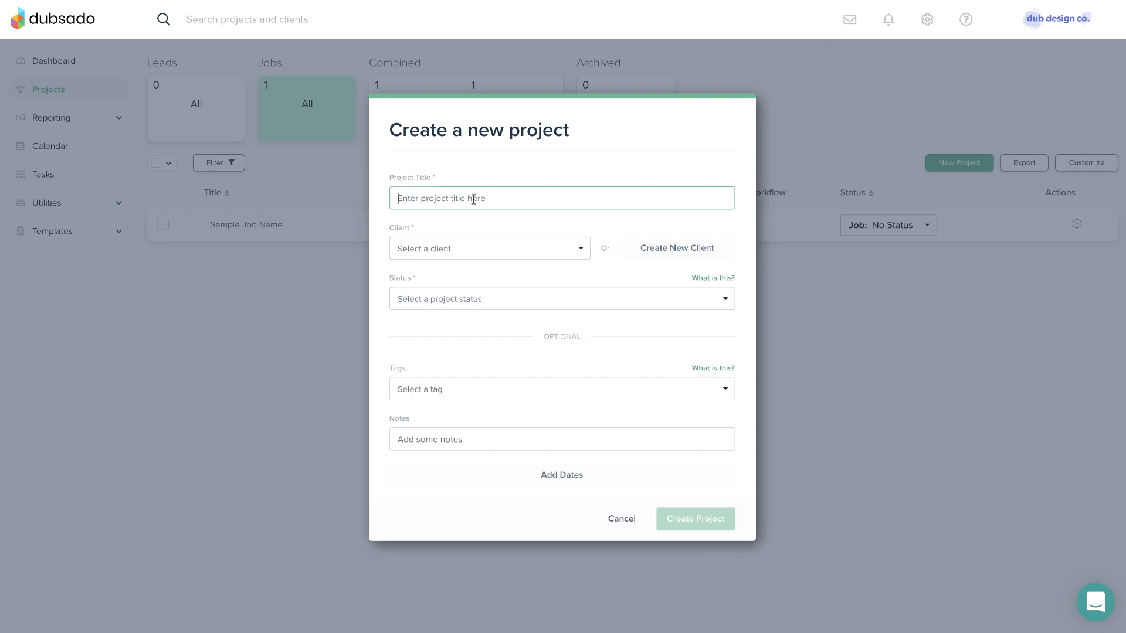
{"action": "type", "text": "B"}
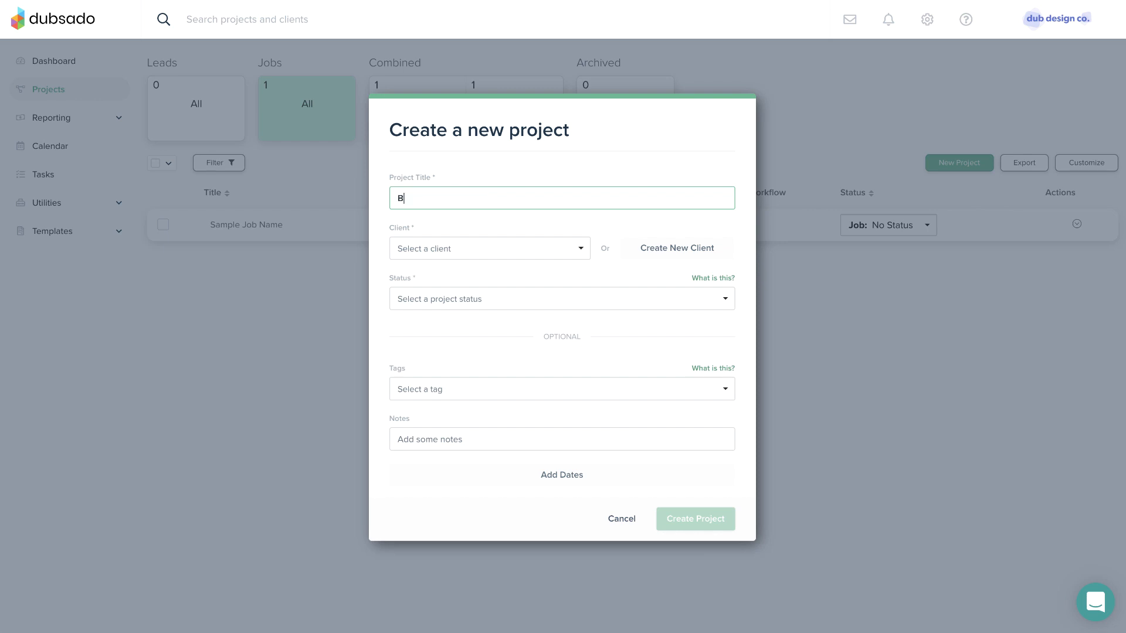
{"action": "type", "text": "rand Phot"}
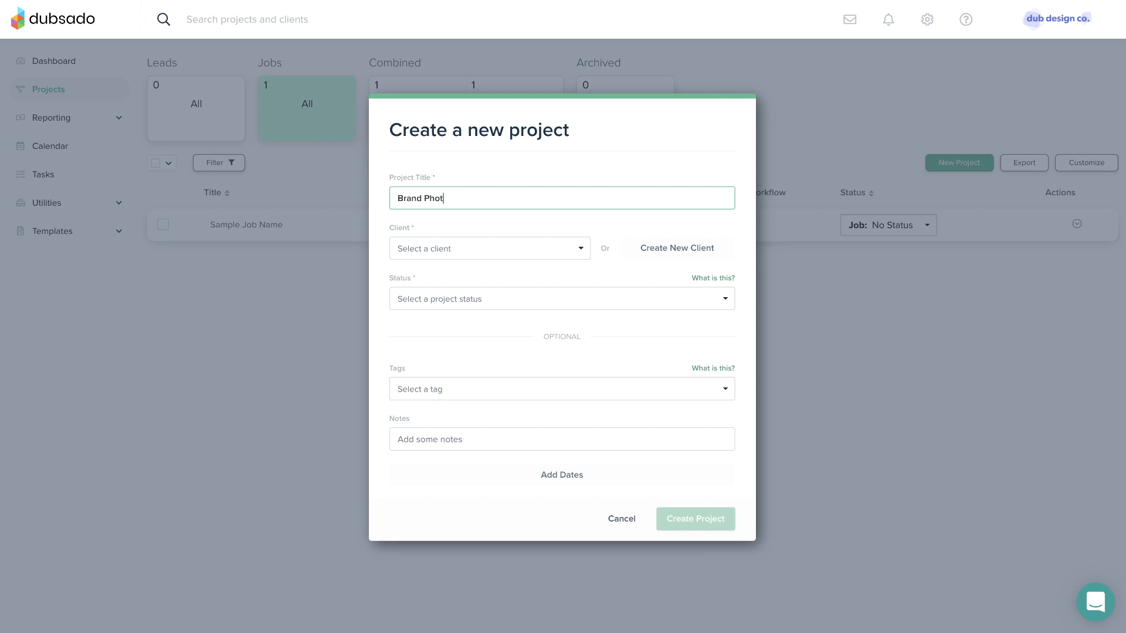
{"action": "type", "text": "ography"}
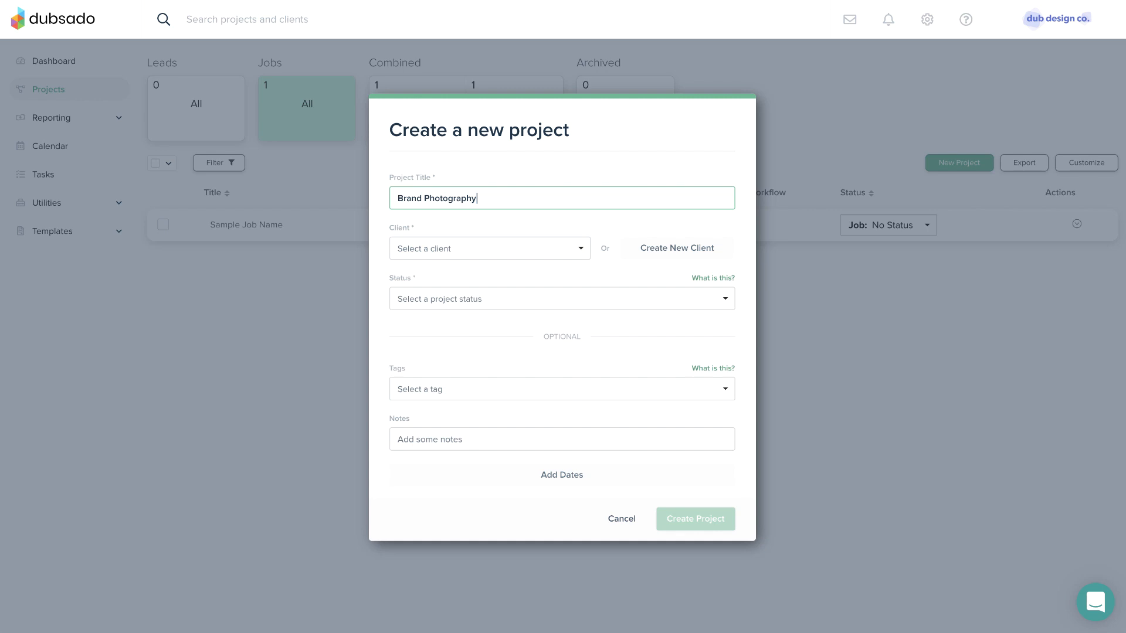
{"action": "mouse_move", "coordinate": [490, 249]}
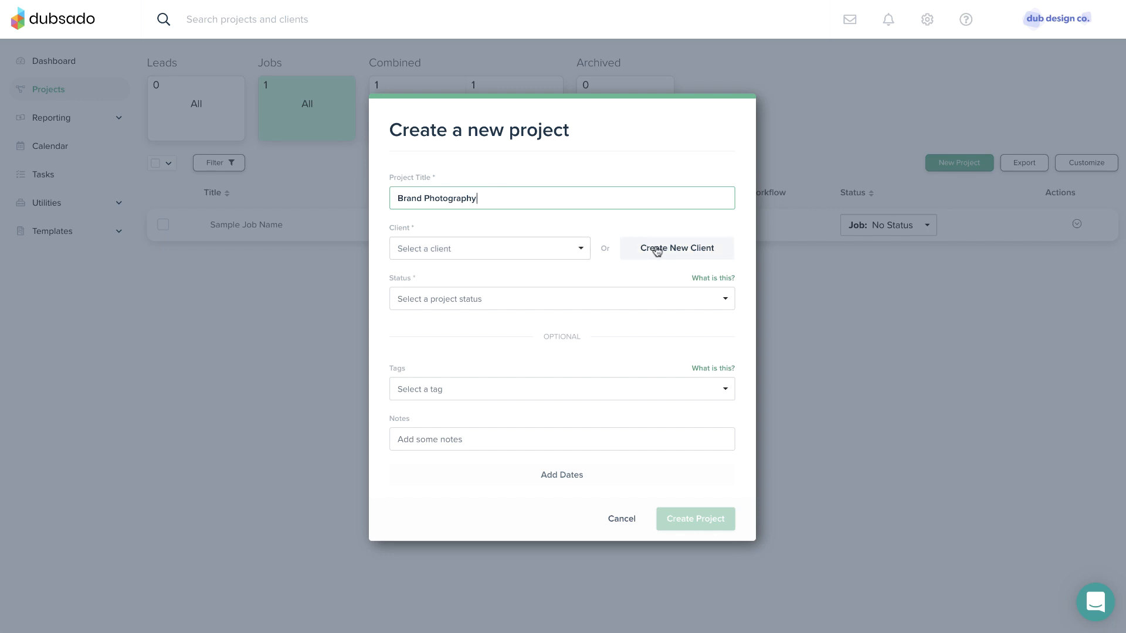
Step: Assign the existing client Sample Client to the Brand Photography project
{"action": "left_click", "coordinate": [675, 248]}
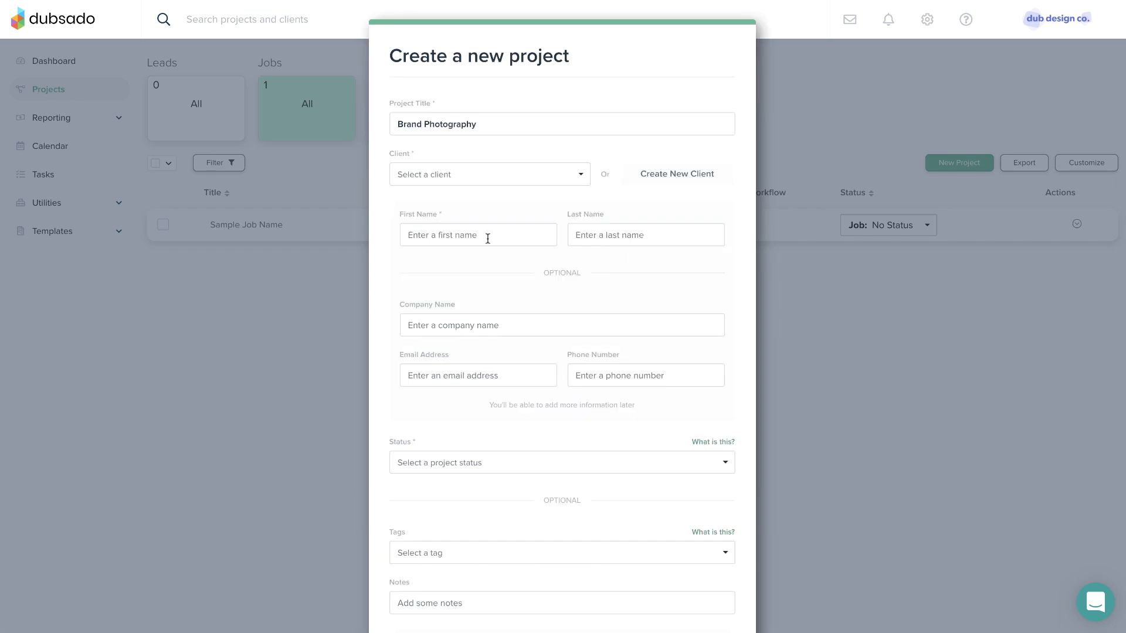
{"action": "mouse_move", "coordinate": [500, 342]}
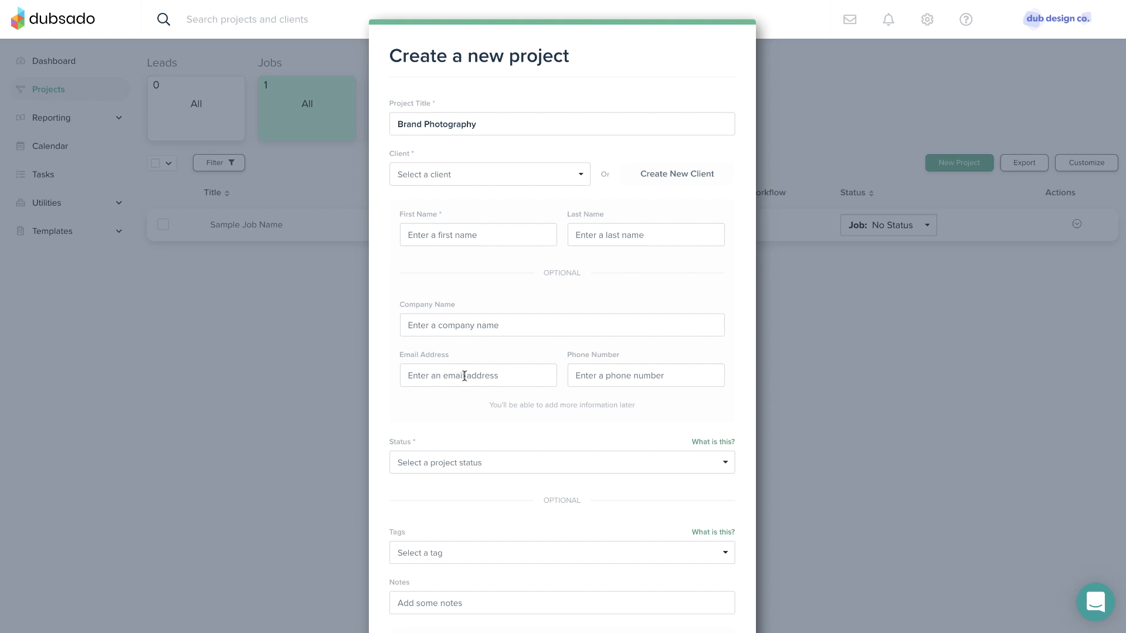
{"action": "left_click", "coordinate": [489, 174]}
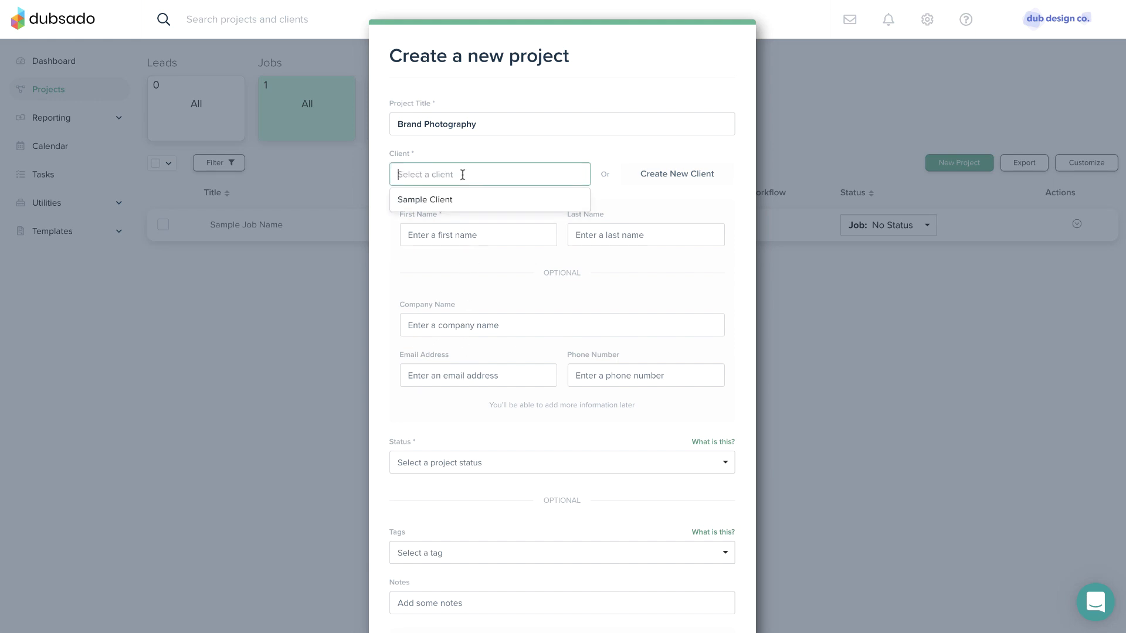
{"action": "mouse_move", "coordinate": [463, 203]}
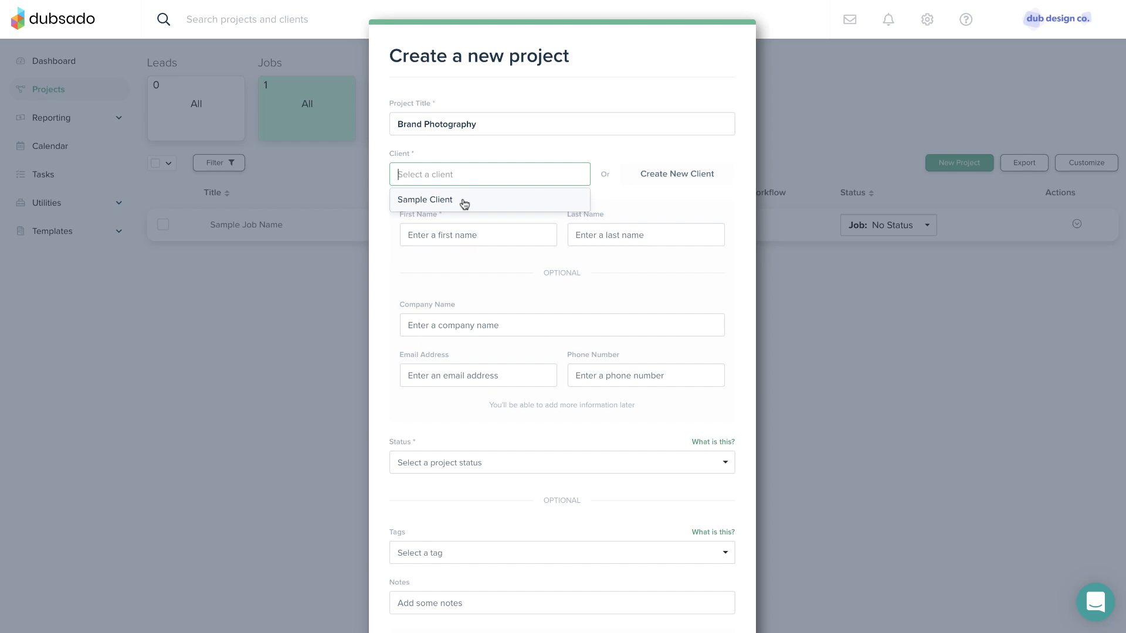
{"action": "left_click", "coordinate": [424, 199]}
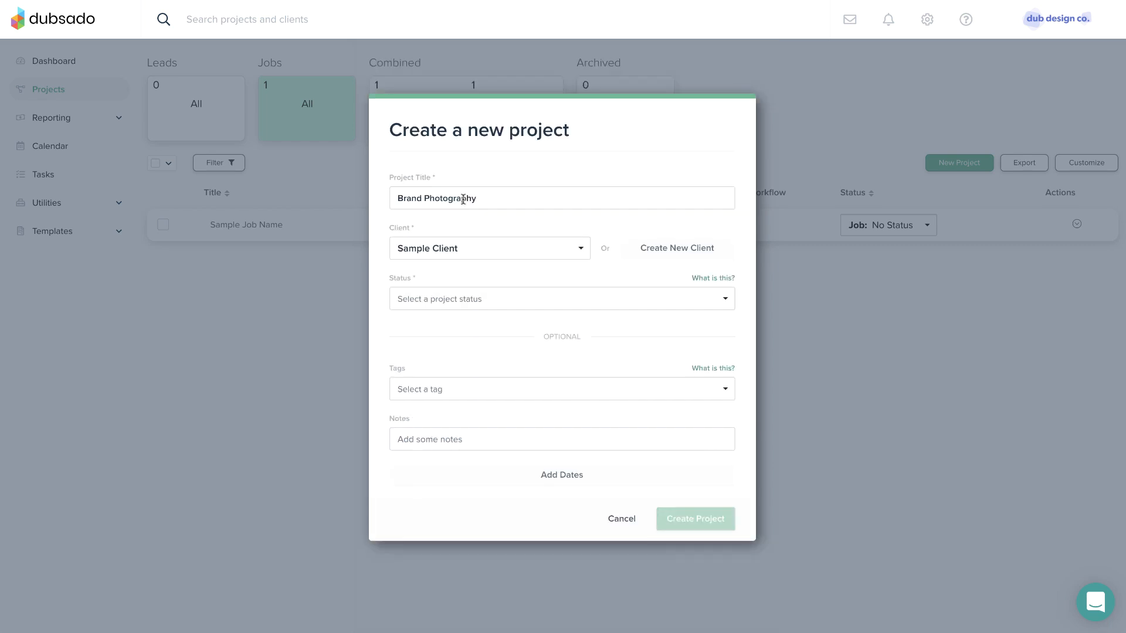
{"action": "mouse_move", "coordinate": [466, 230]}
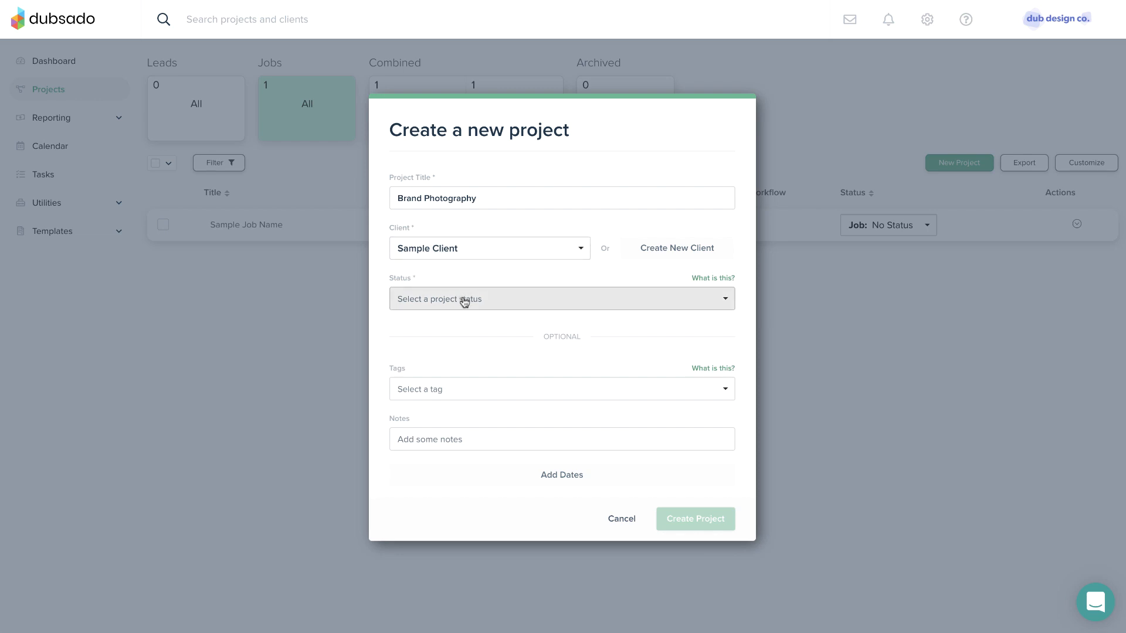
Step: Set the project status to 'Lead: No Status' and create the project
{"action": "left_click", "coordinate": [563, 298]}
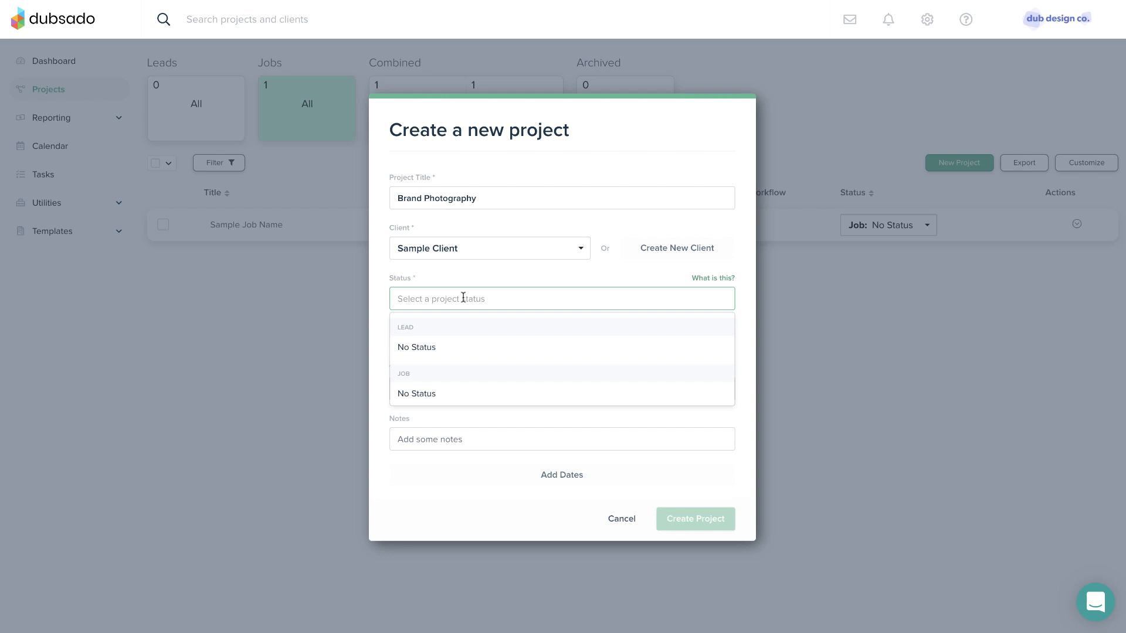
{"action": "mouse_move", "coordinate": [451, 349]}
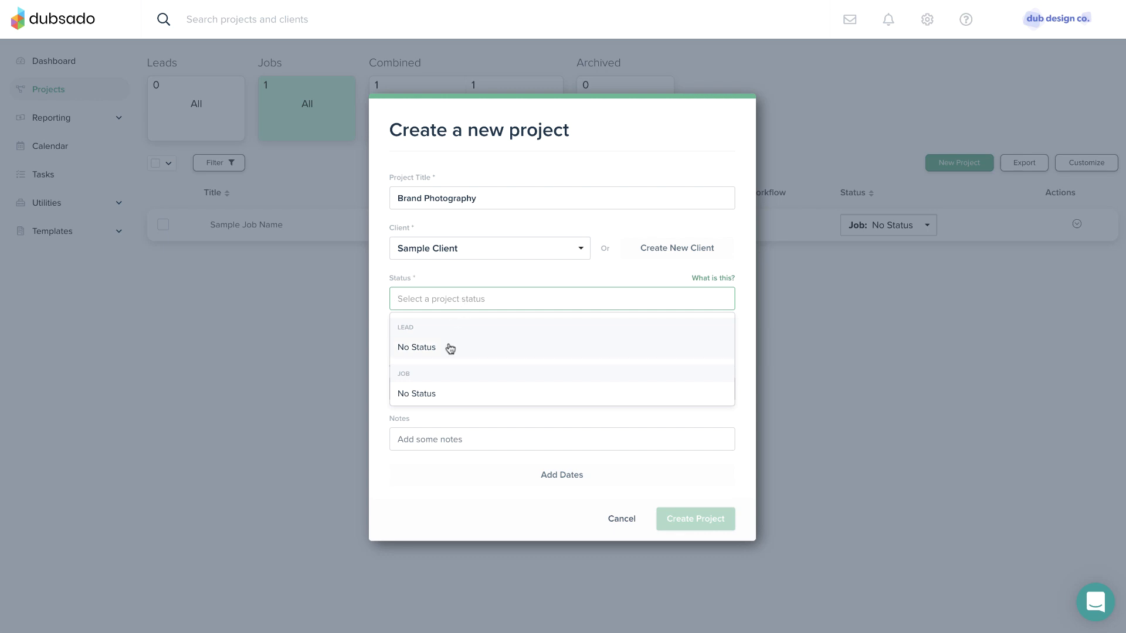
{"action": "left_click", "coordinate": [416, 348]}
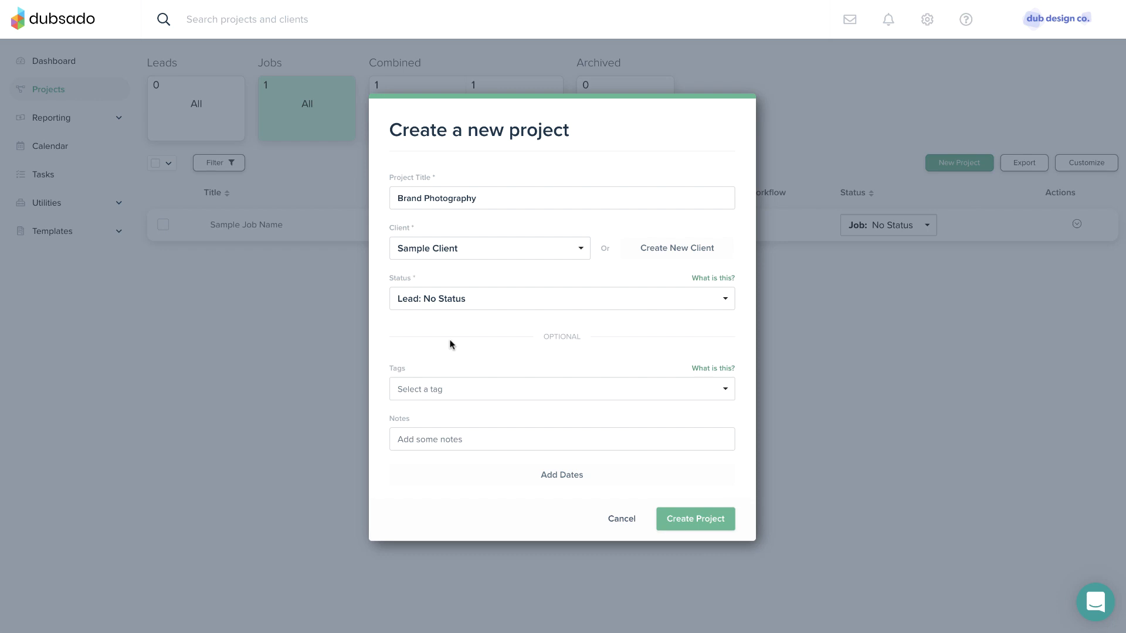
{"action": "mouse_move", "coordinate": [451, 384]}
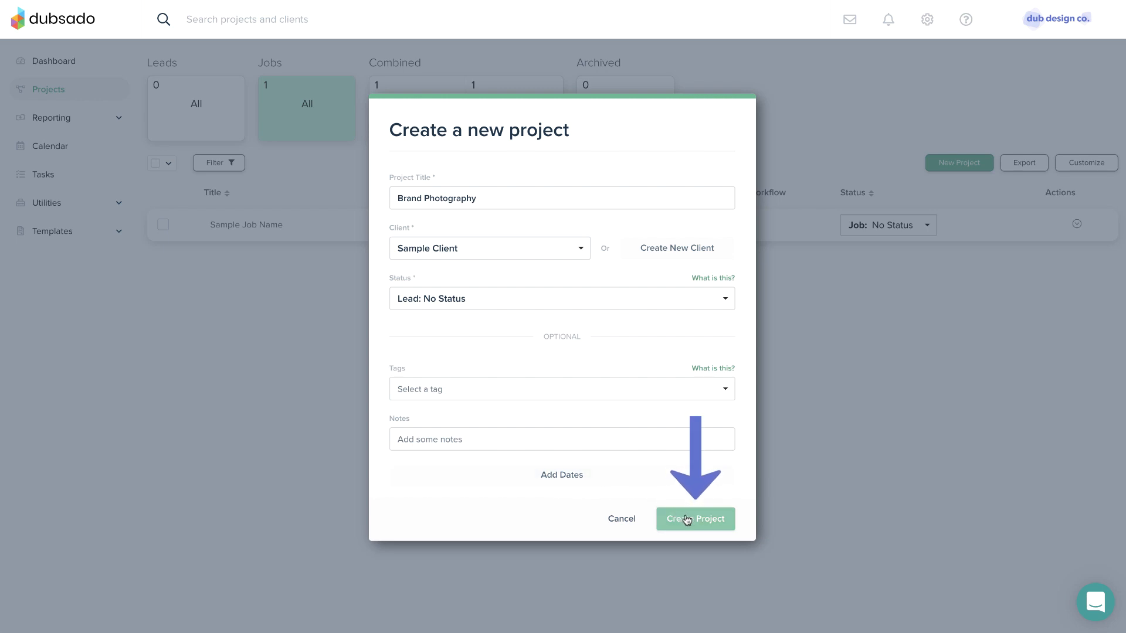
{"action": "left_click", "coordinate": [694, 518]}
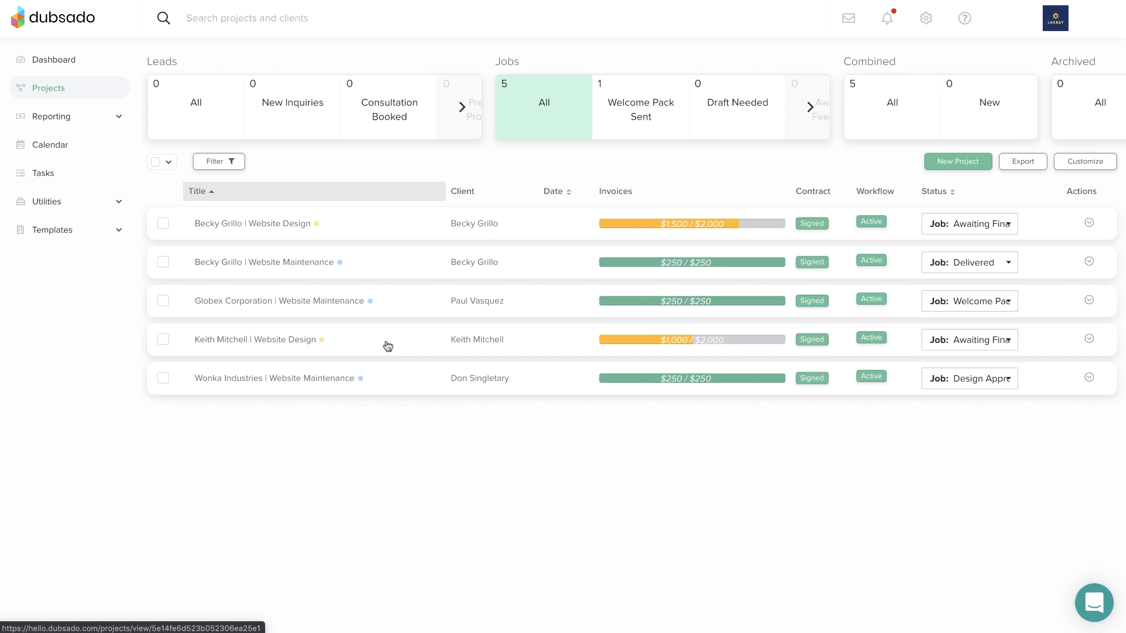
{"action": "mouse_move", "coordinate": [329, 225]}
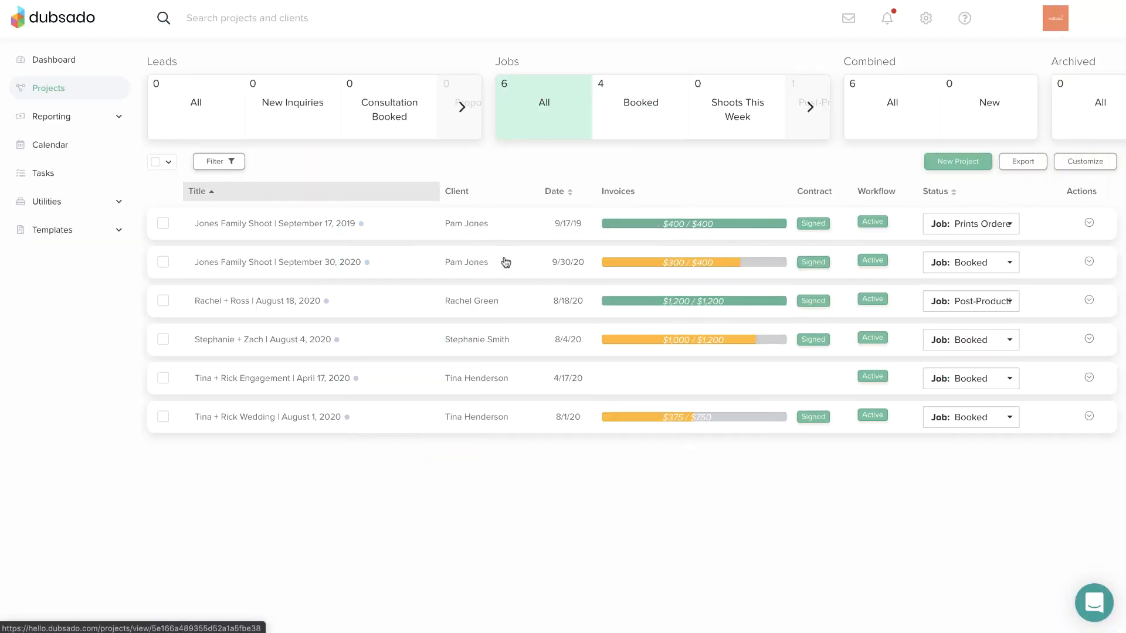
{"action": "mouse_move", "coordinate": [501, 225]}
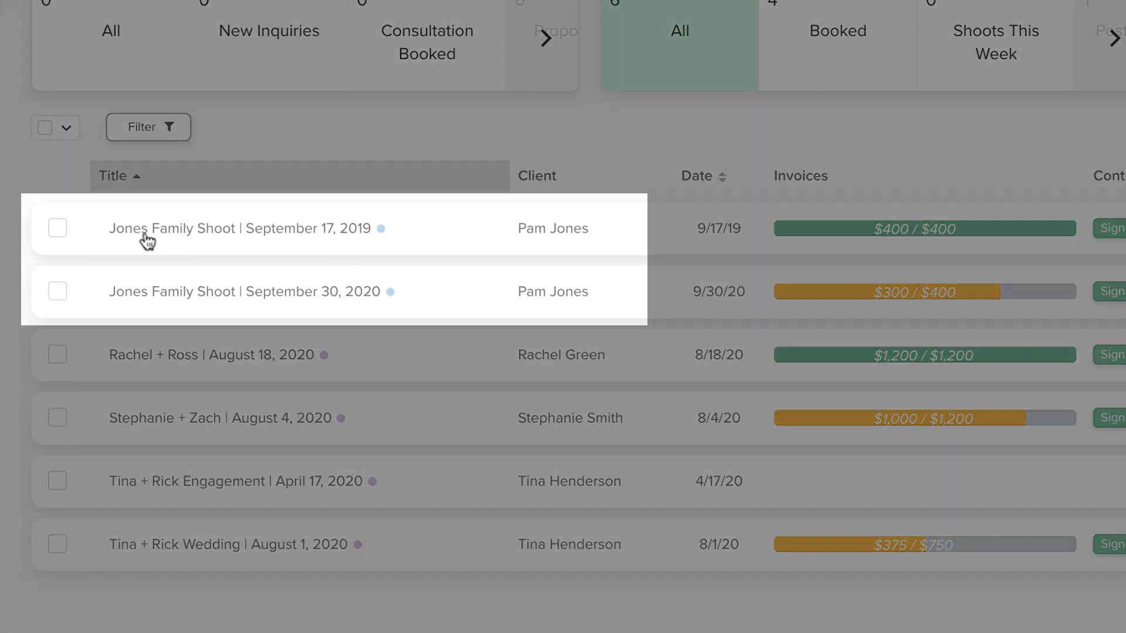
{"action": "mouse_move", "coordinate": [148, 307]}
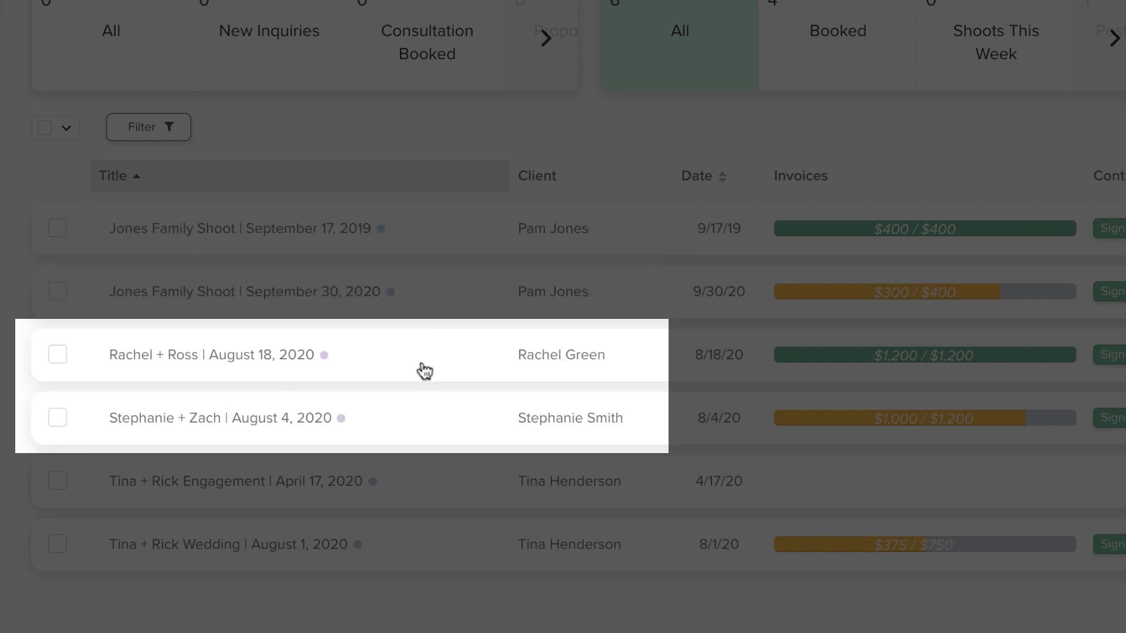
{"action": "mouse_move", "coordinate": [213, 377]}
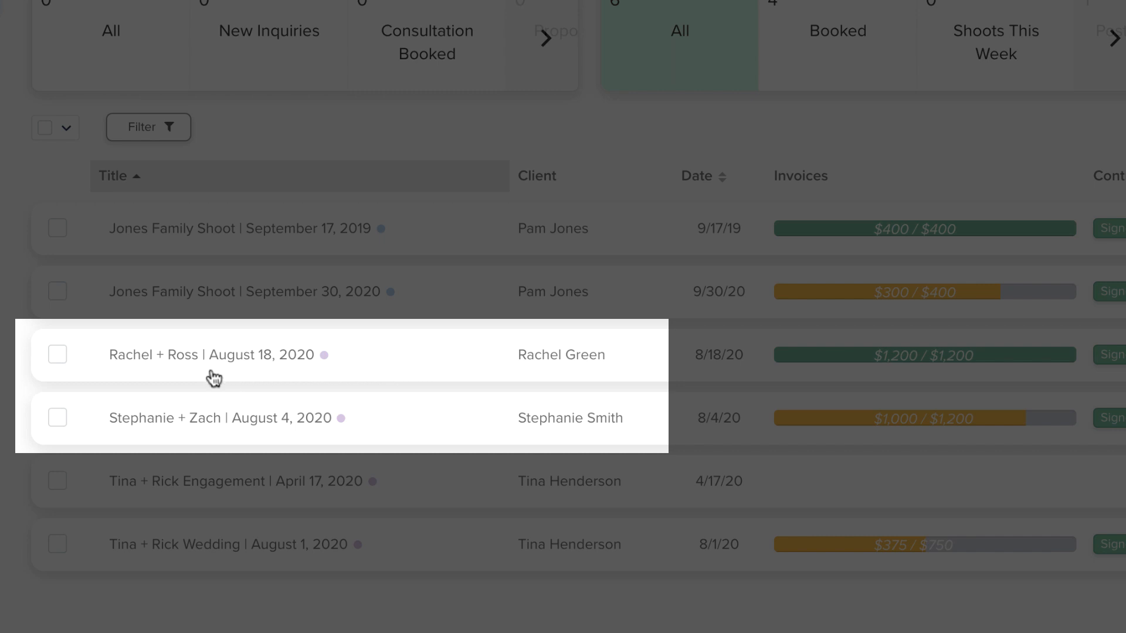
{"action": "mouse_move", "coordinate": [211, 439]}
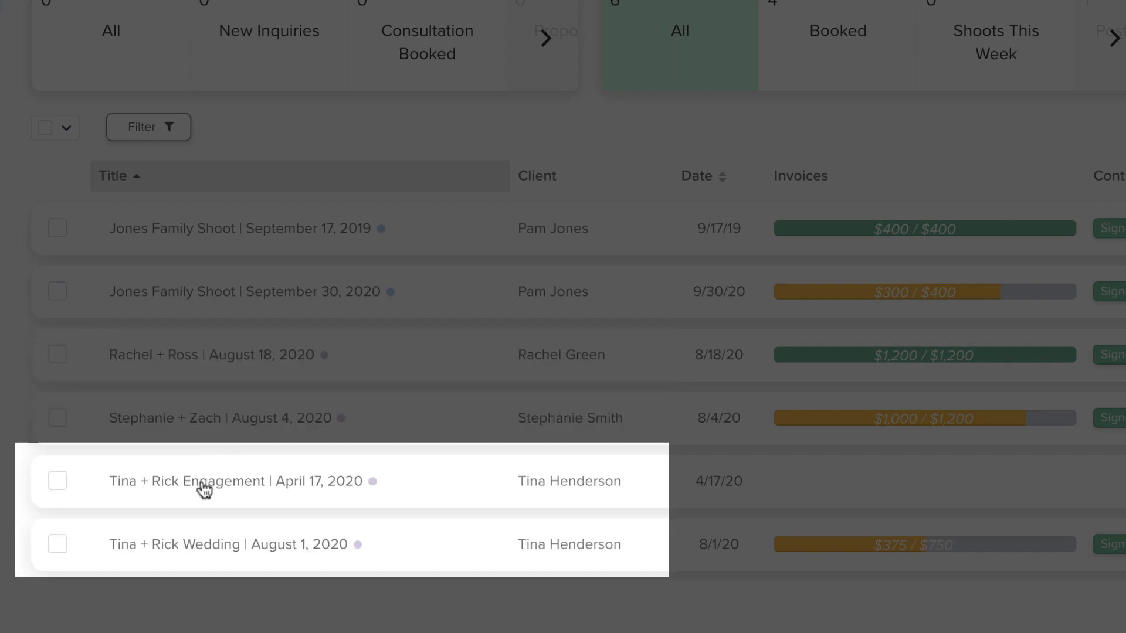
{"action": "mouse_move", "coordinate": [201, 539]}
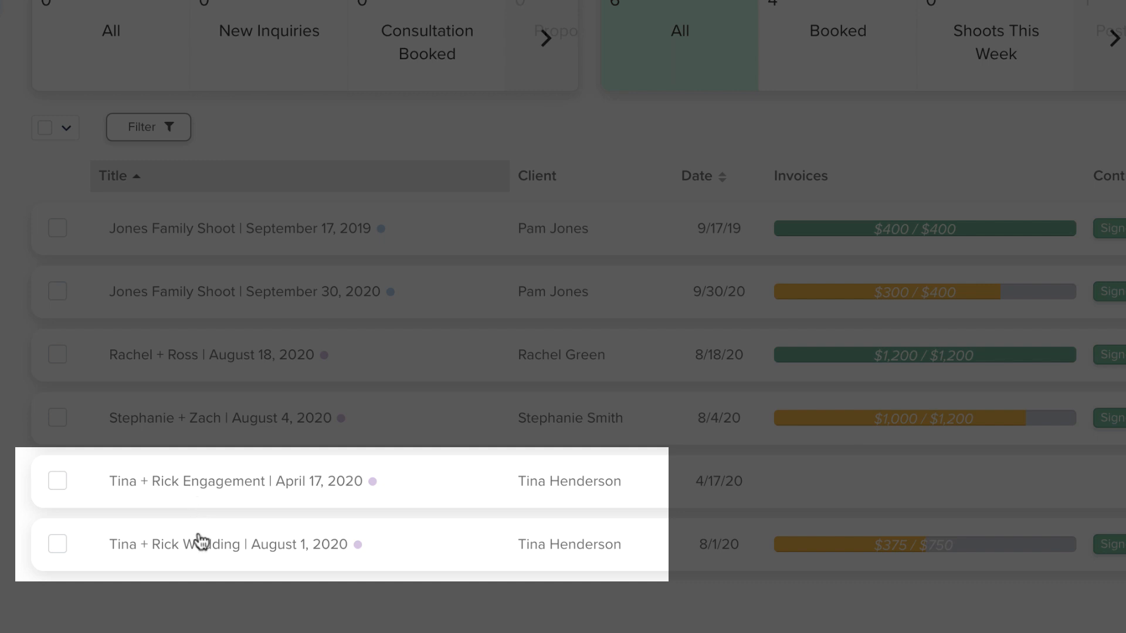
{"action": "mouse_move", "coordinate": [203, 567]}
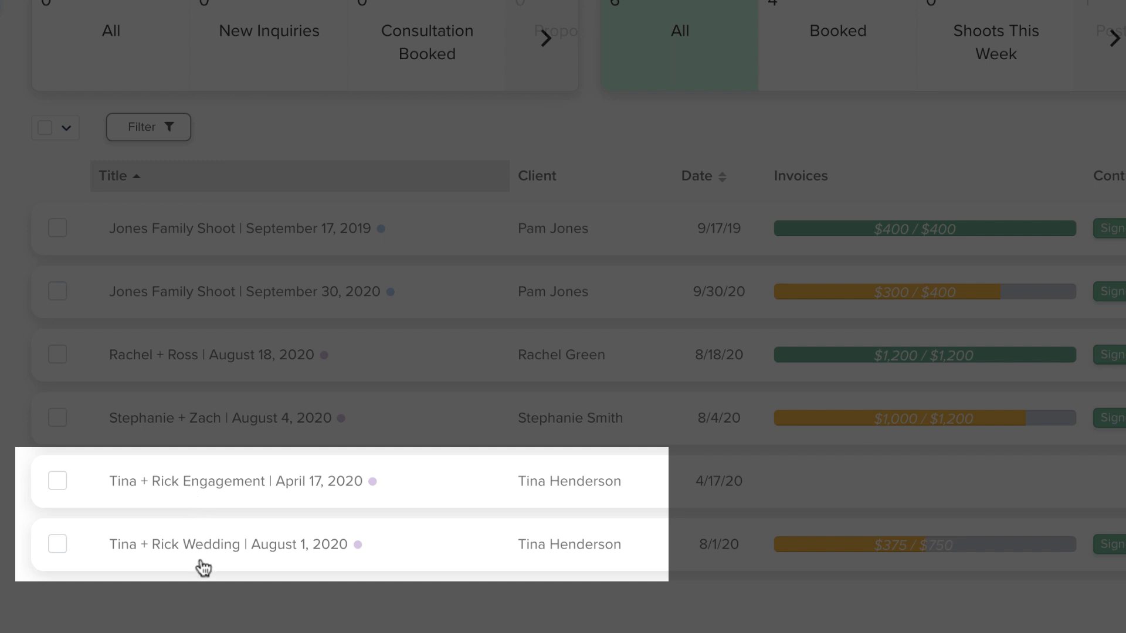
{"action": "left_click", "coordinate": [230, 544]}
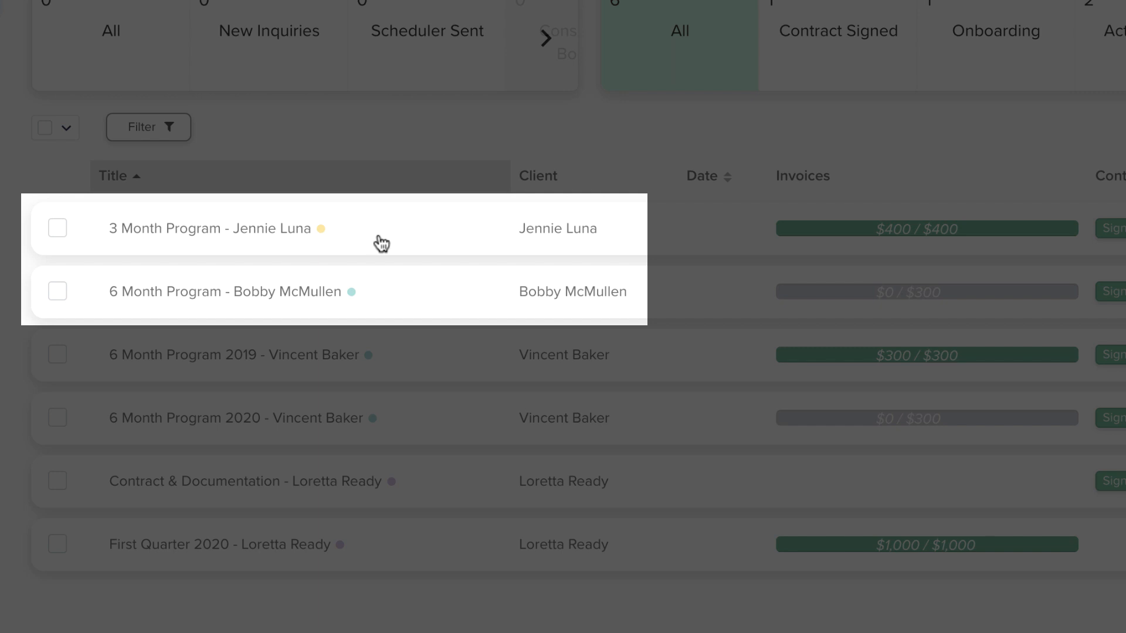
{"action": "mouse_move", "coordinate": [391, 305]}
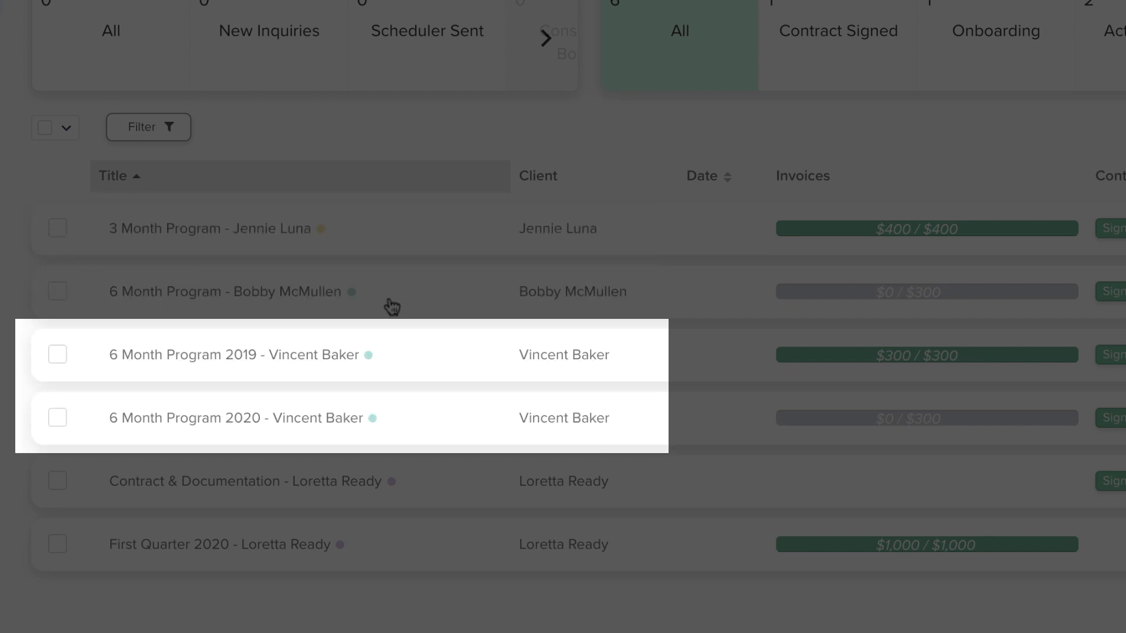
{"action": "mouse_move", "coordinate": [355, 317]}
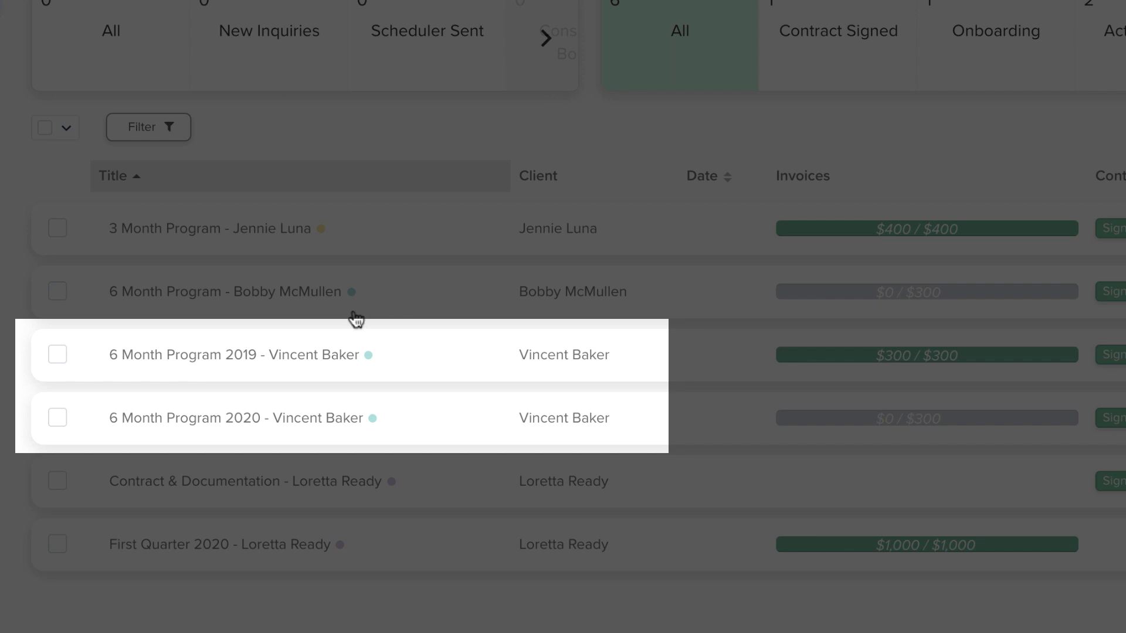
{"action": "mouse_move", "coordinate": [195, 372]}
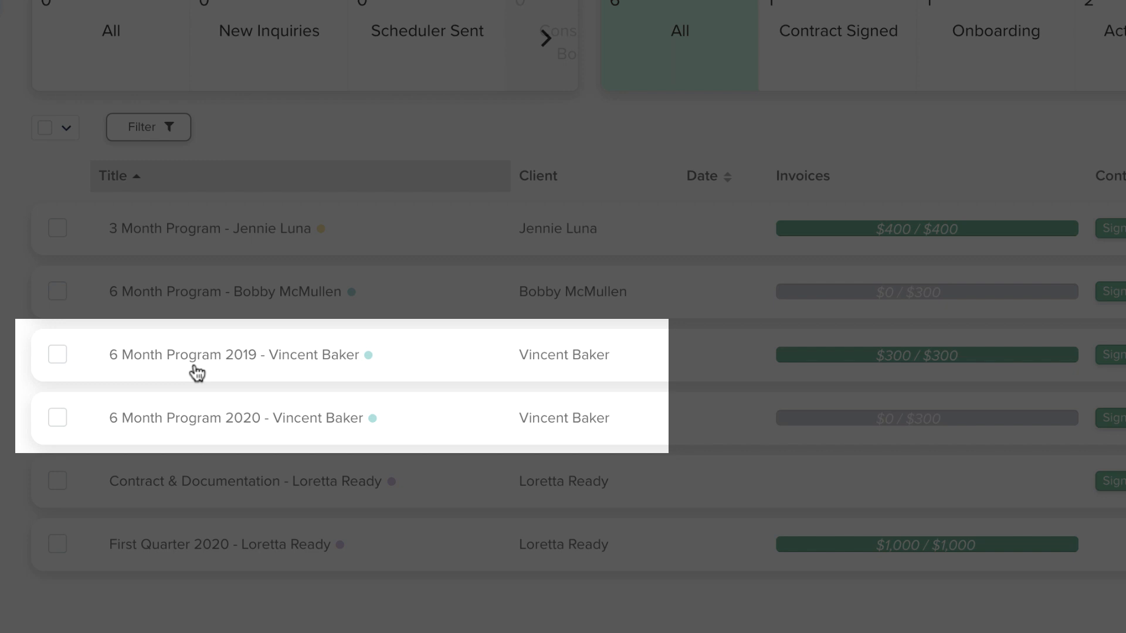
{"action": "mouse_move", "coordinate": [194, 439]}
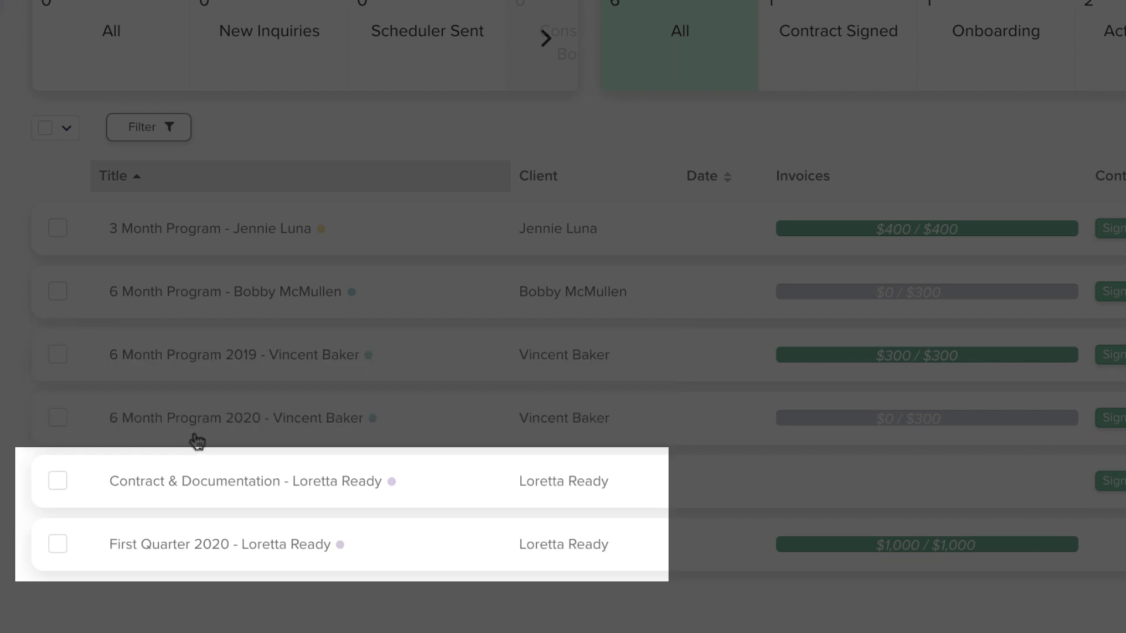
{"action": "mouse_move", "coordinate": [195, 452]}
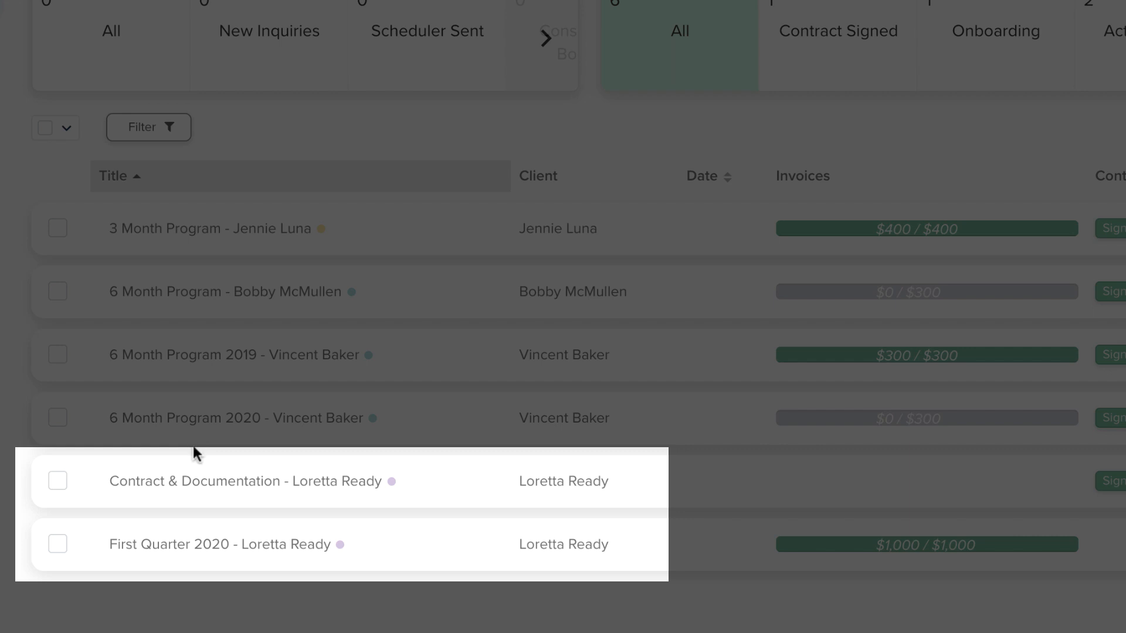
{"action": "mouse_move", "coordinate": [186, 502]}
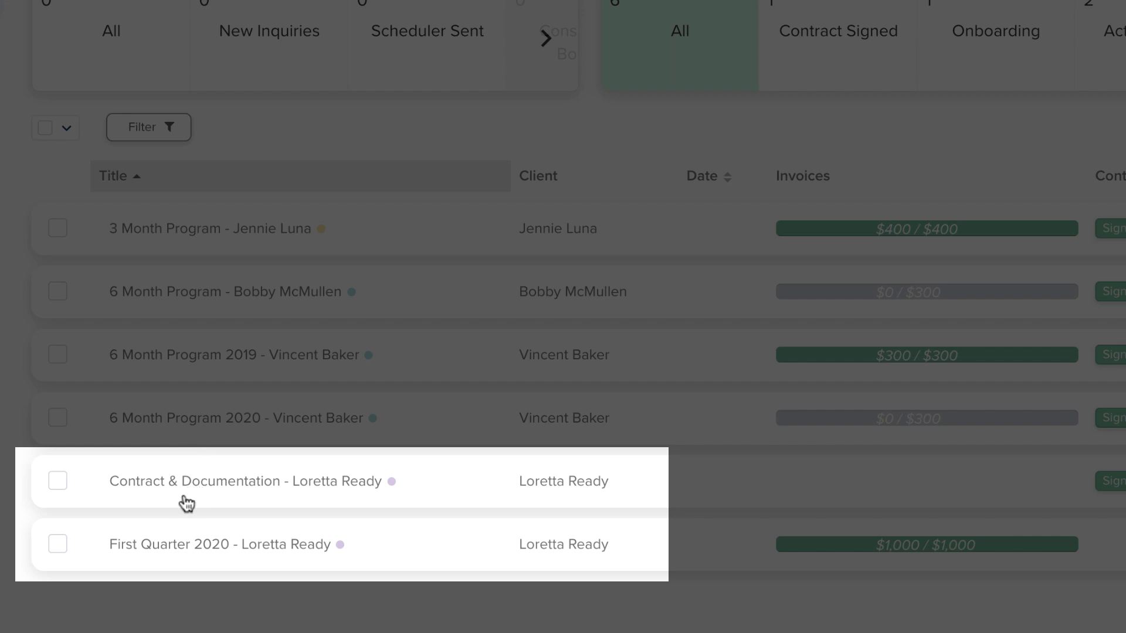
{"action": "mouse_move", "coordinate": [123, 501]}
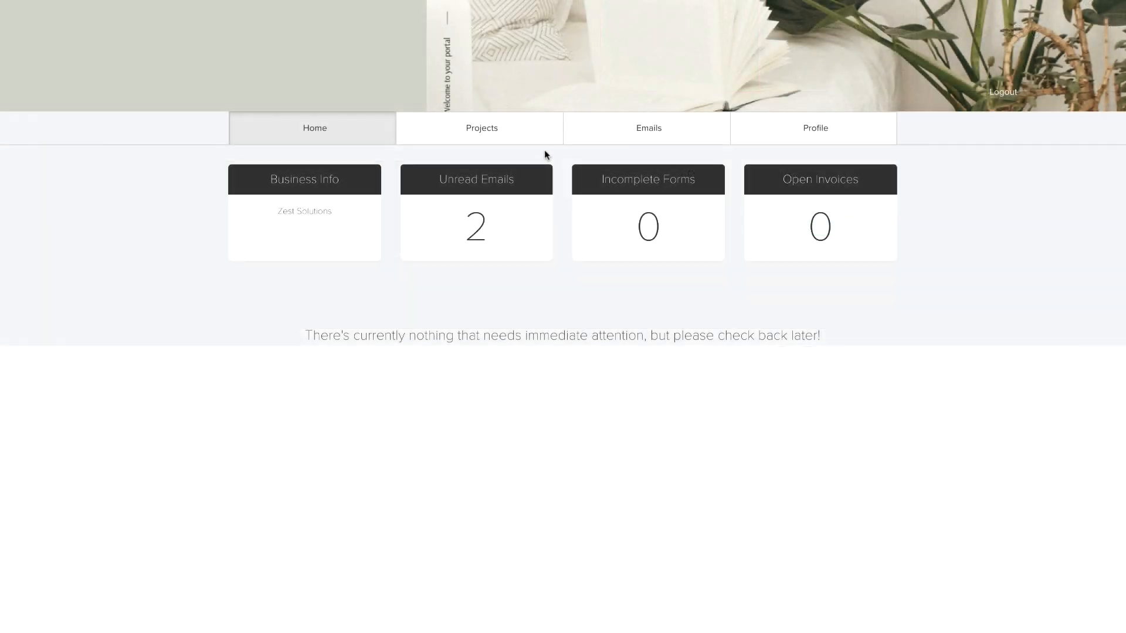
Step: View the client portal's Projects list showing Sample Project for Sample Client
{"action": "left_click", "coordinate": [481, 128]}
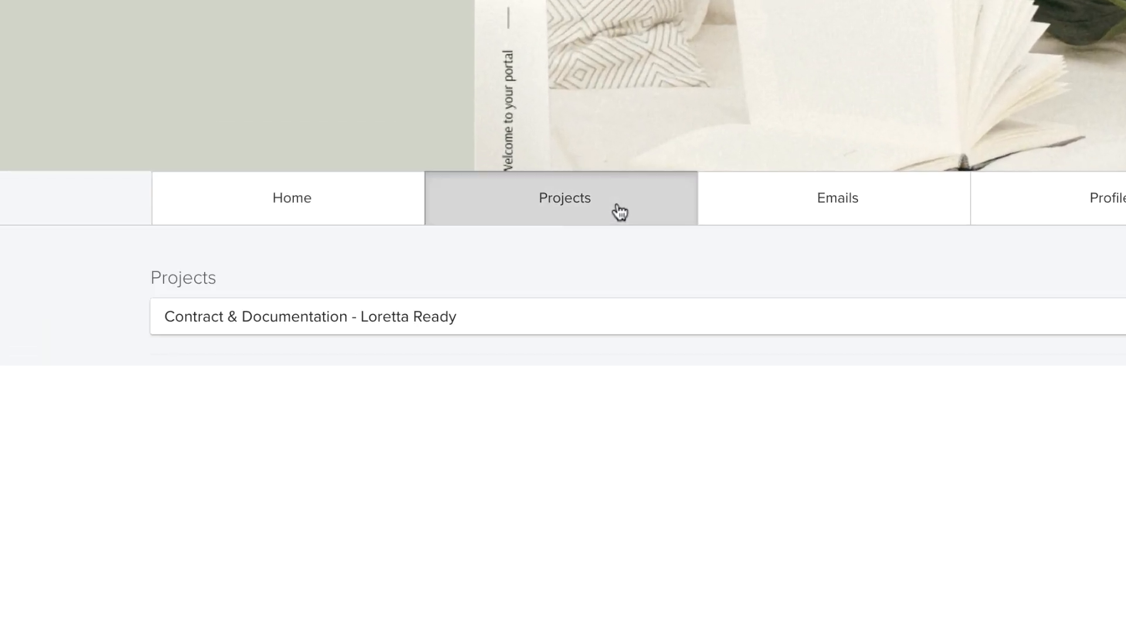
{"action": "left_click", "coordinate": [310, 316]}
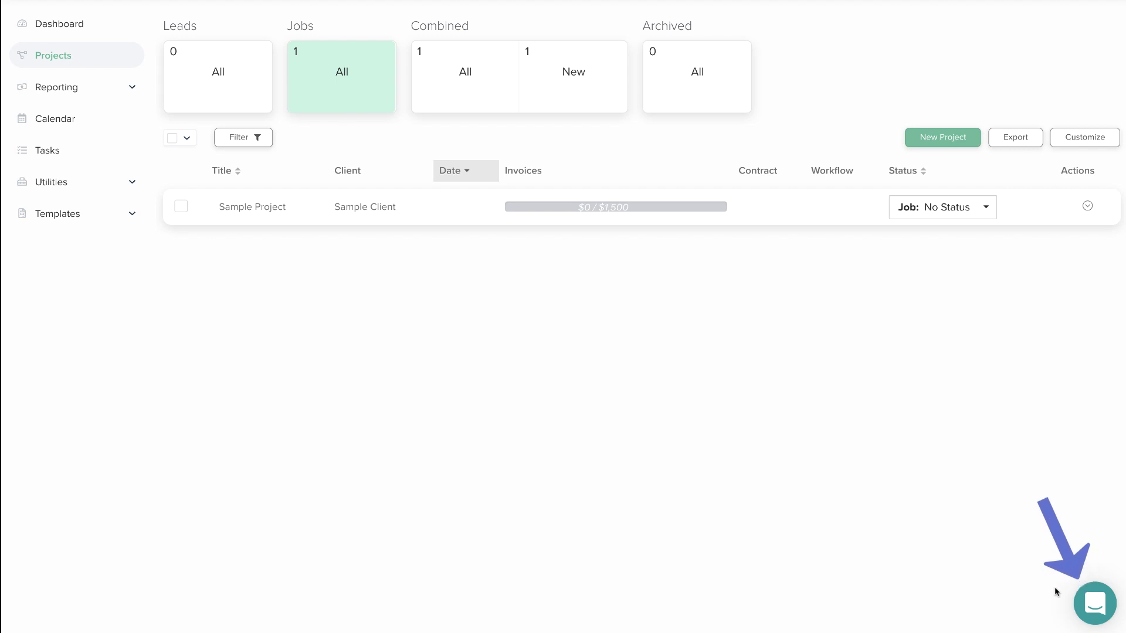
Step: Open the support chat and begin a new conversation with the Dubsado team
{"action": "left_click", "coordinate": [1094, 604]}
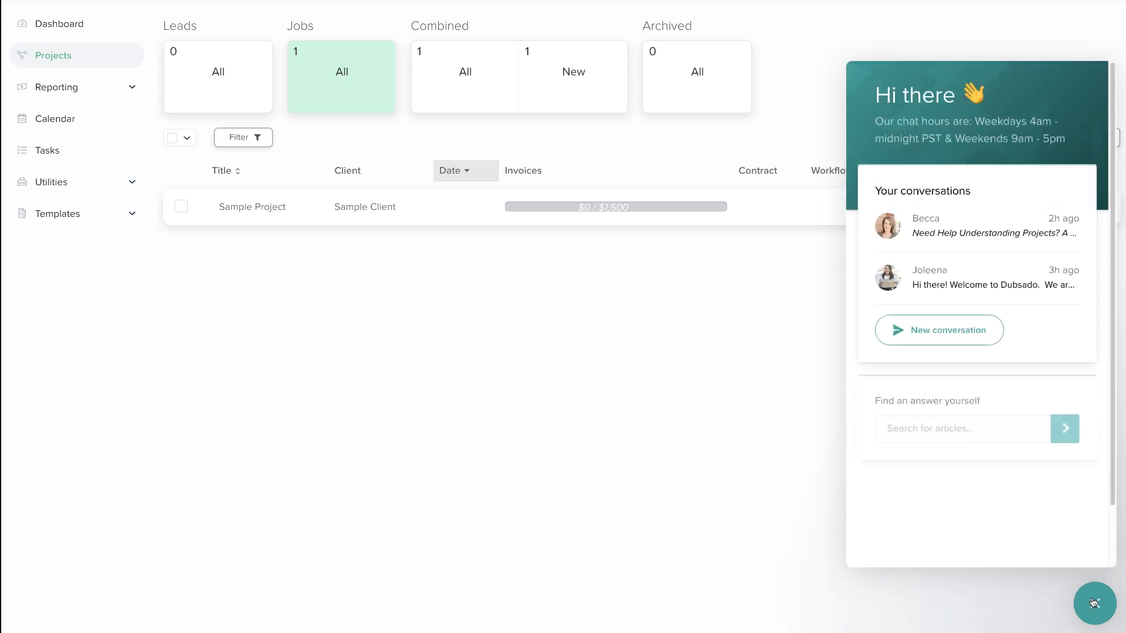
{"action": "left_click", "coordinate": [938, 329]}
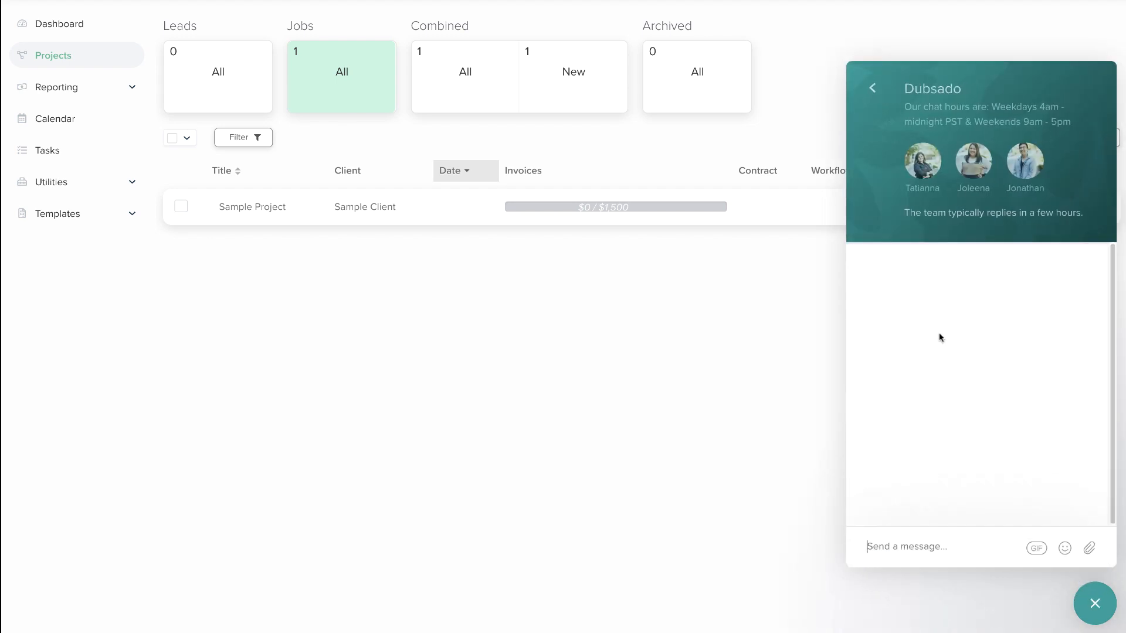